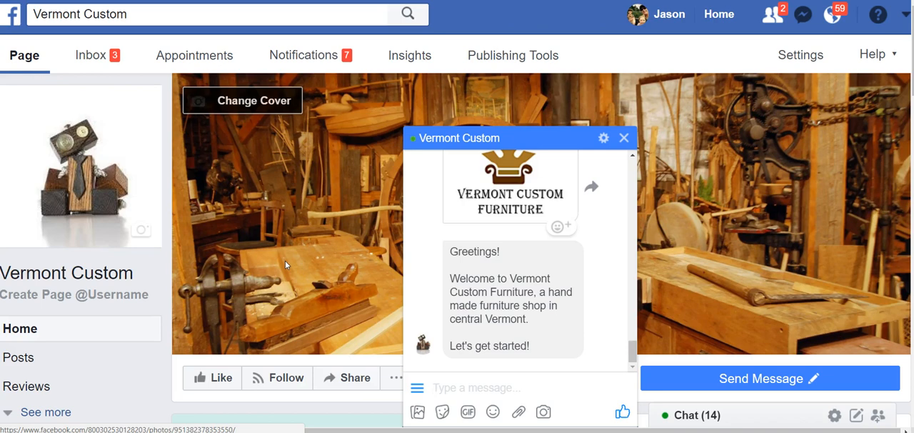
pyautogui.moveTo(381, 269)
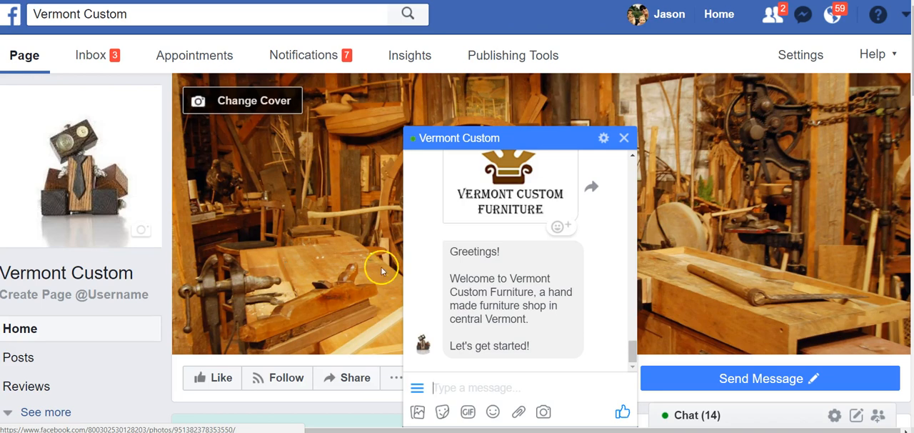
pyautogui.moveTo(294, 209)
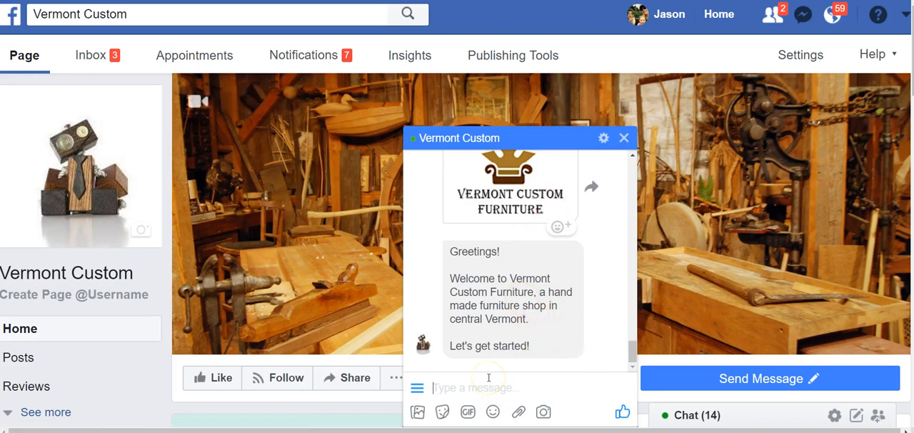
# Step: Send 'unsubscribe' to the Vermont Custom bot in Messenger
pyautogui.write('unsu')
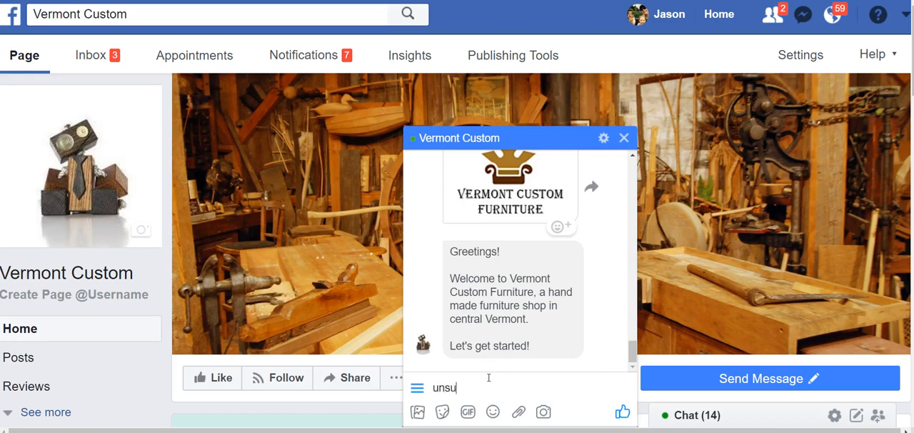
pyautogui.write('bscribe')
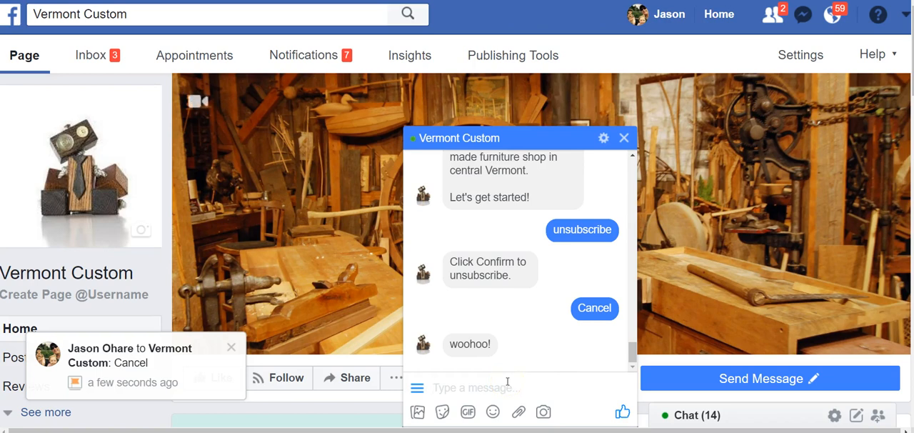
pyautogui.moveTo(515, 311)
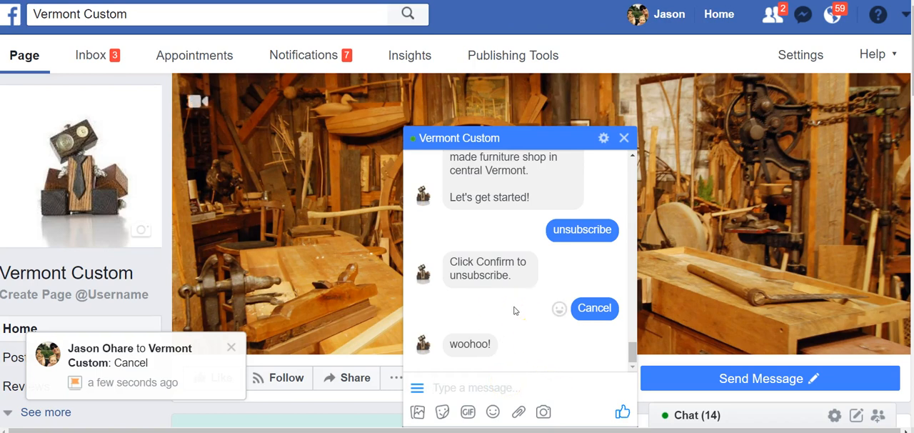
pyautogui.moveTo(455, 191)
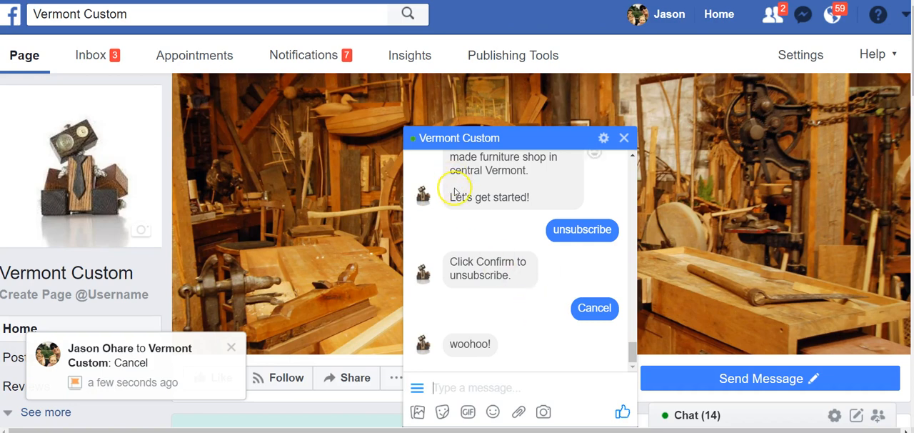
# Step: Open the bot's persistent menu and choose its Unsubscribe entry
pyautogui.click(417, 387)
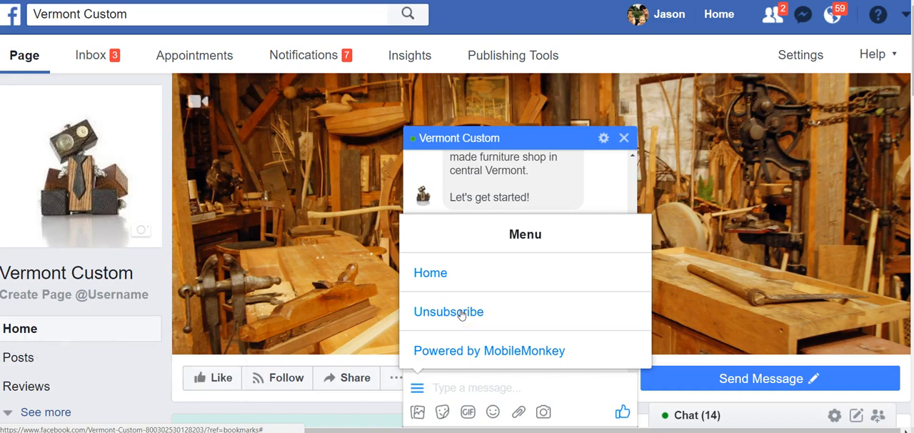
pyautogui.moveTo(542, 297)
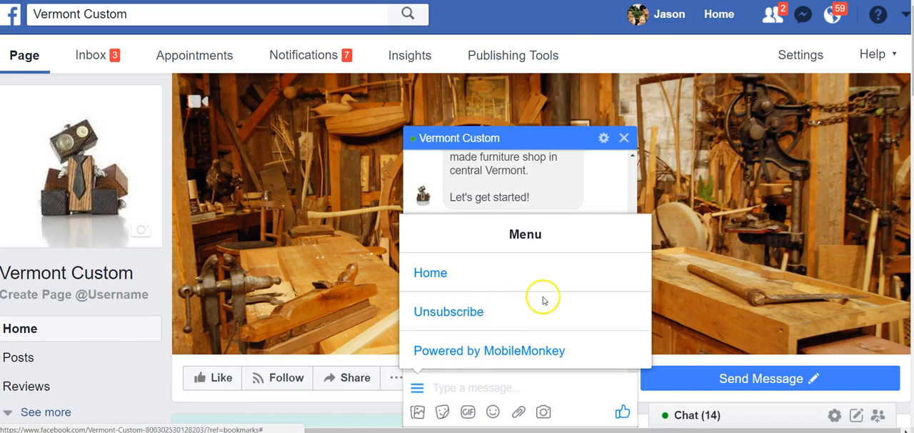
pyautogui.click(623, 137)
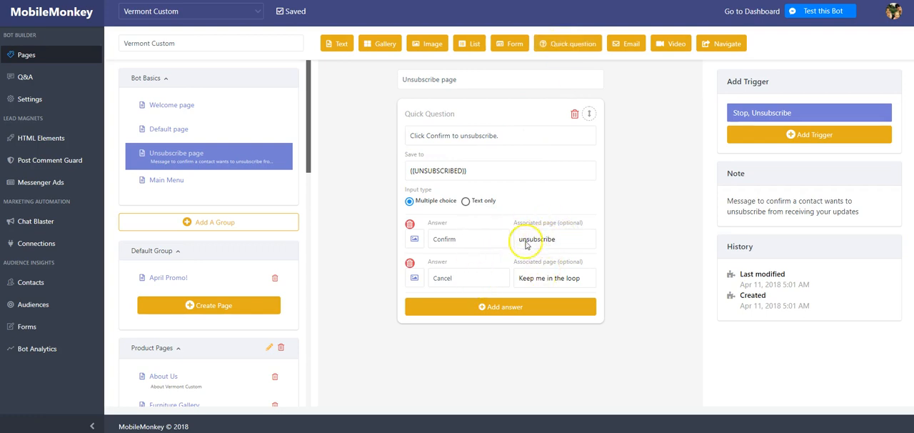
pyautogui.moveTo(549, 278)
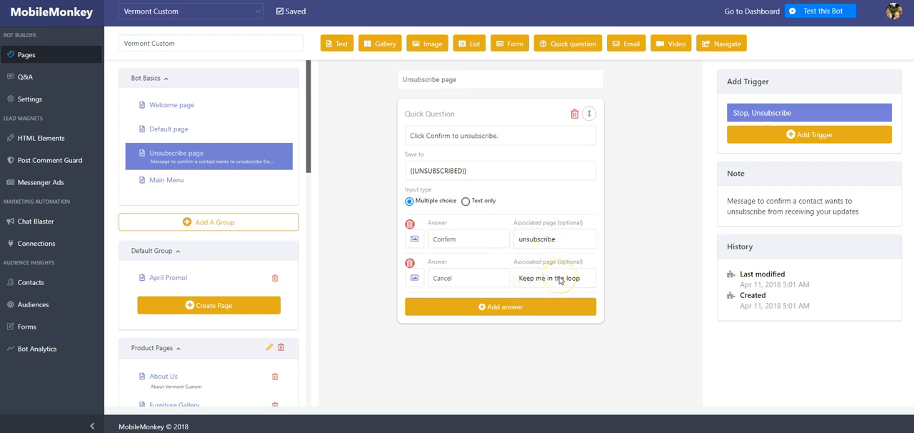
# Step: Scroll the page list down to the Opt out Message group
pyautogui.scroll(-3)
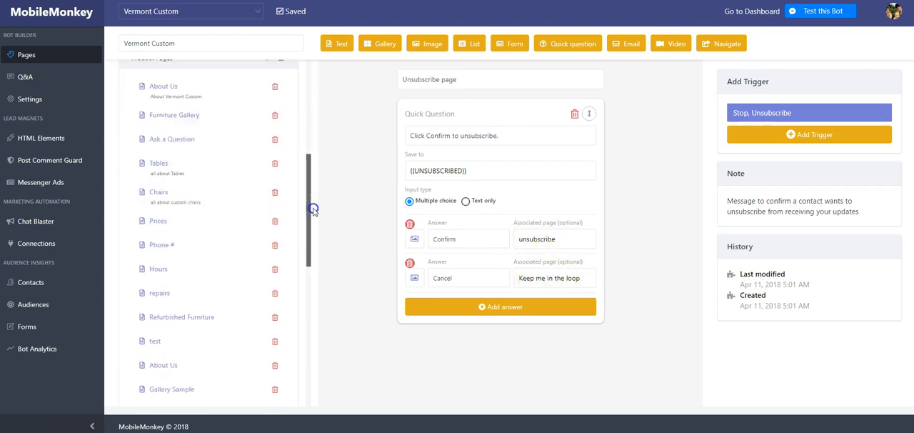
pyautogui.scroll(-3)
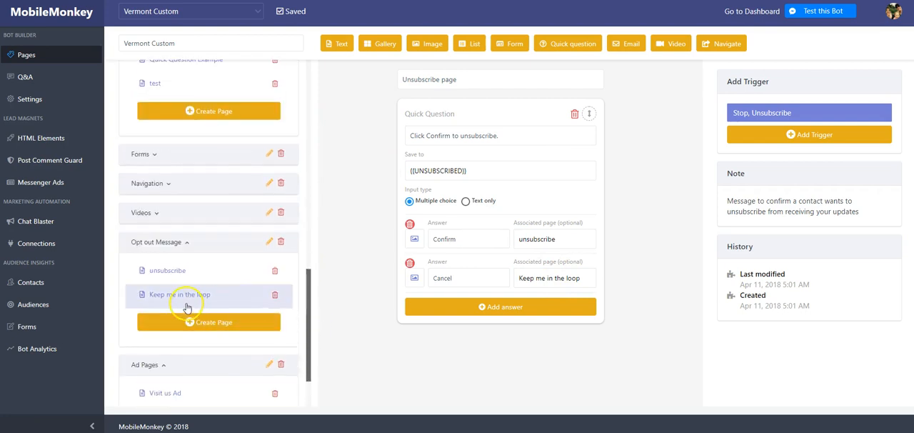
# Step: View the Keep me in the loop page's single 'woohoo!' text reply
pyautogui.click(179, 294)
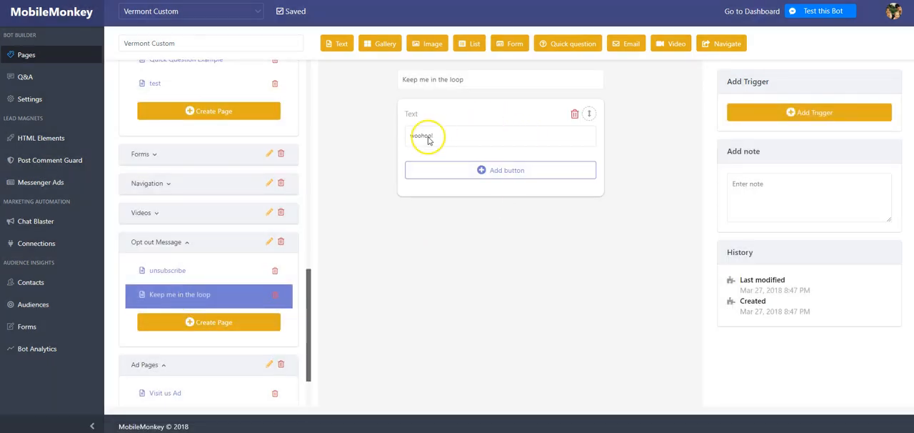
pyautogui.moveTo(340, 289)
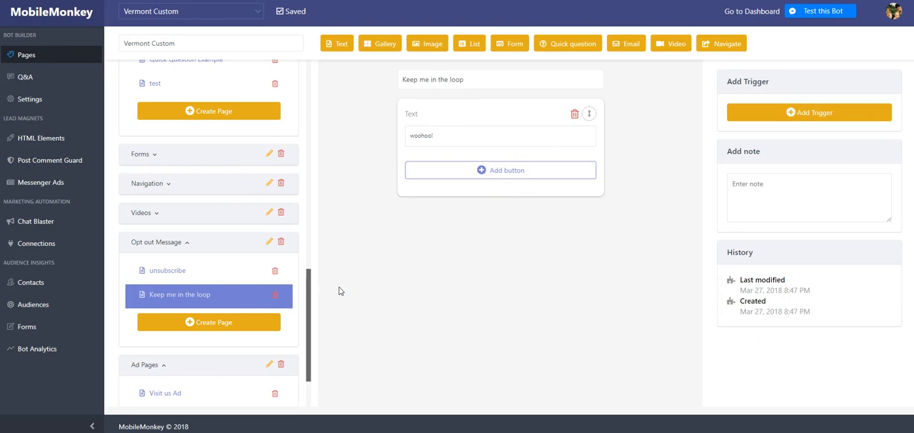
pyautogui.moveTo(309, 321)
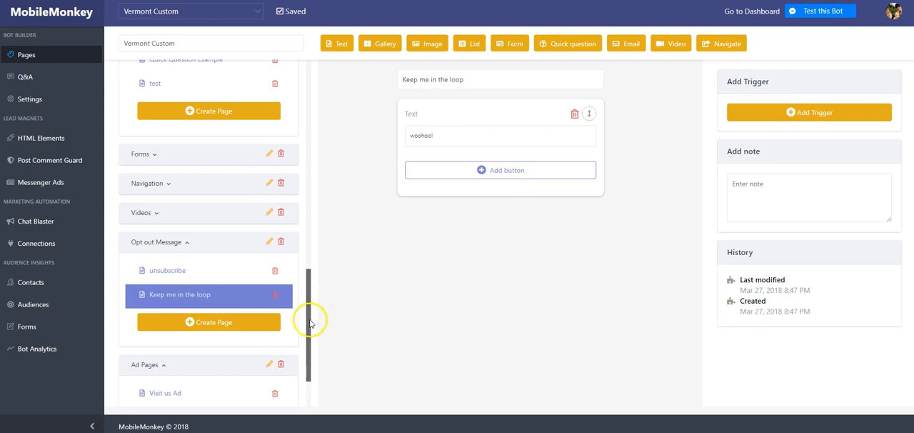
pyautogui.scroll(3)
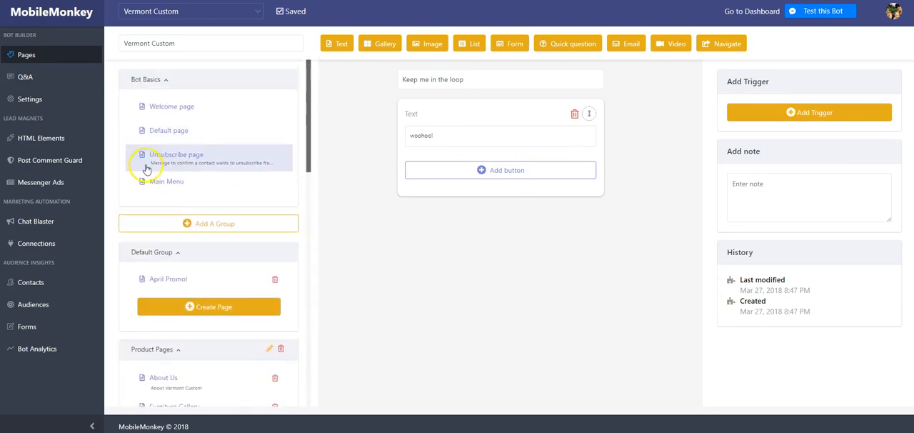
# Step: Compare the Unsubscribe page with the Main Menu's Home and Unsubscribe entries
pyautogui.click(175, 154)
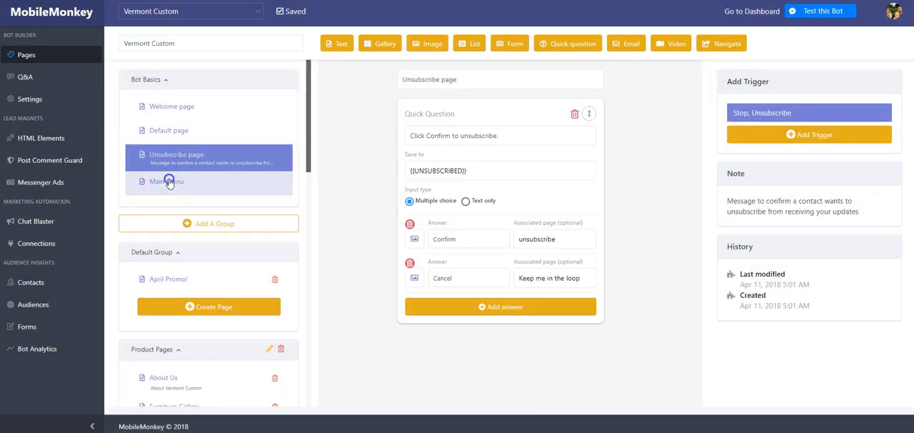
pyautogui.click(166, 181)
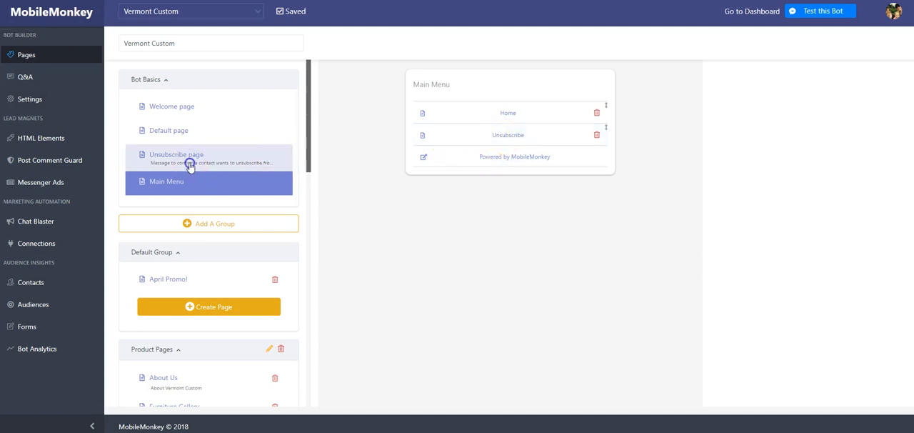
pyautogui.click(176, 154)
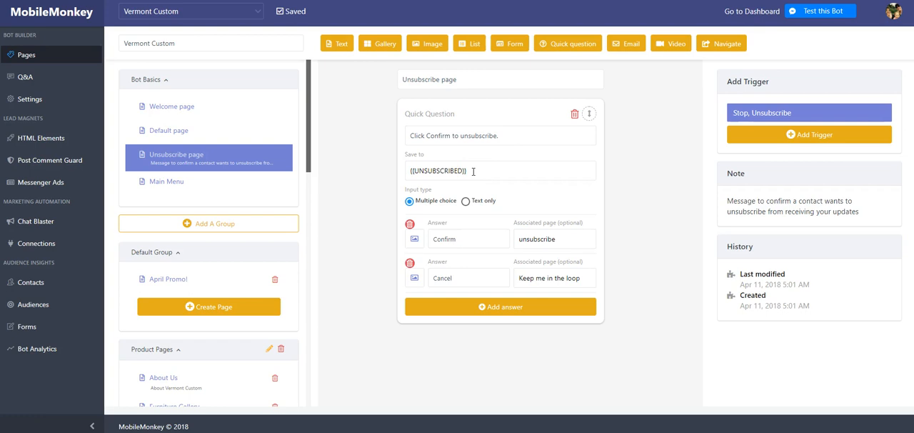
pyautogui.moveTo(32, 221)
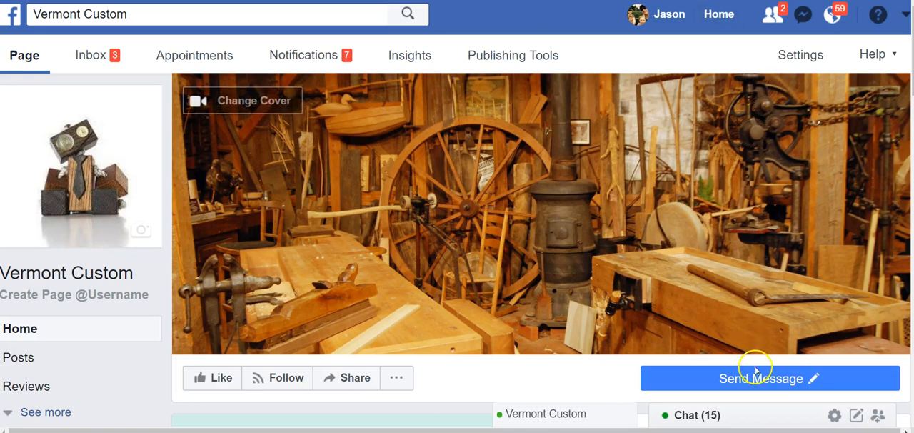
# Step: Reopen the Vermont Custom test chat via Test Button and start typing a message
pyautogui.scroll(-3)
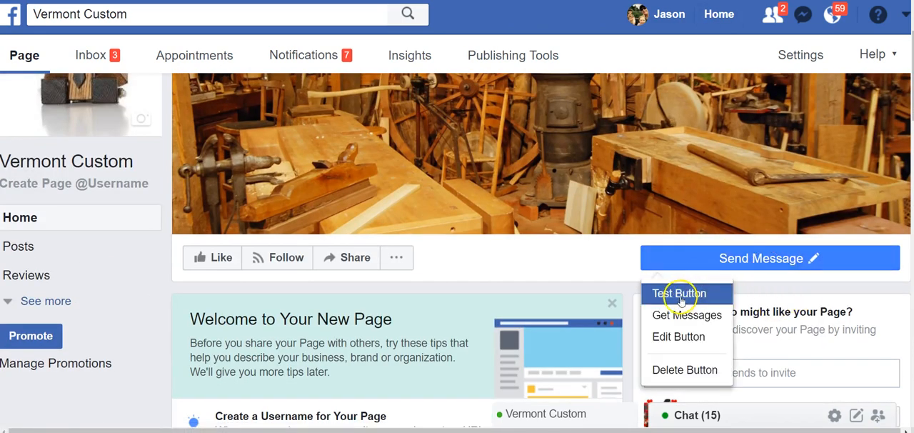
pyautogui.click(678, 293)
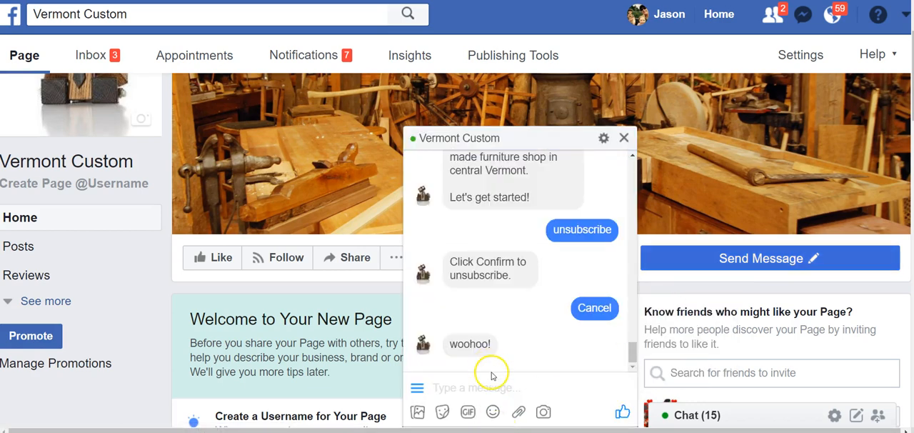
pyautogui.write('h')
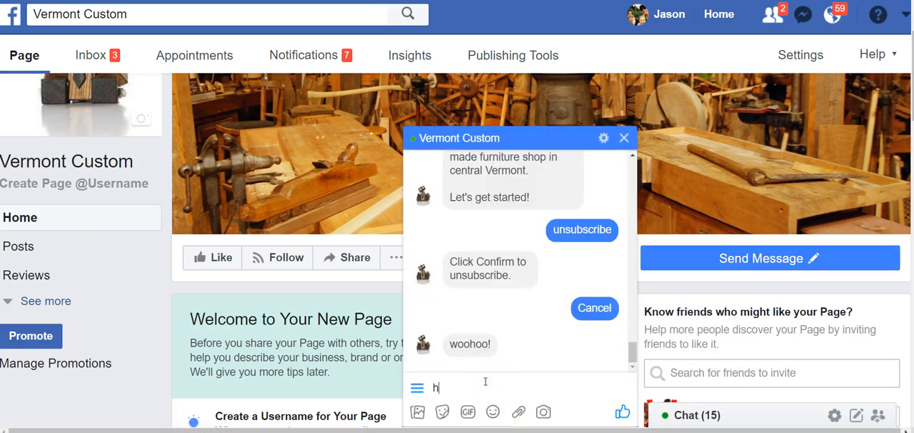